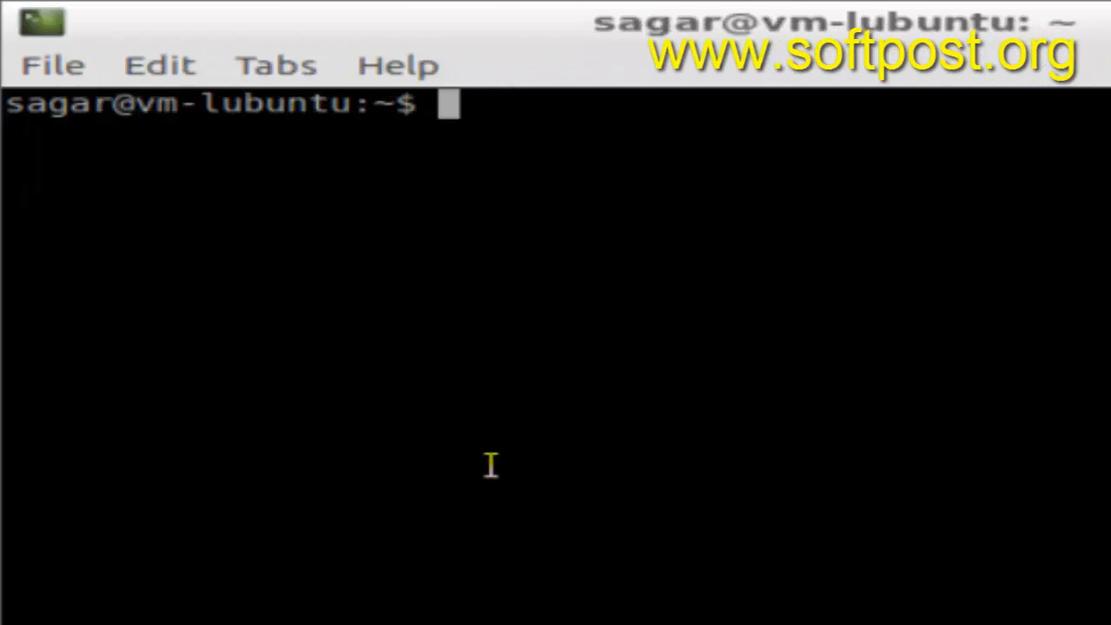
pyautogui.moveTo(485, 421)
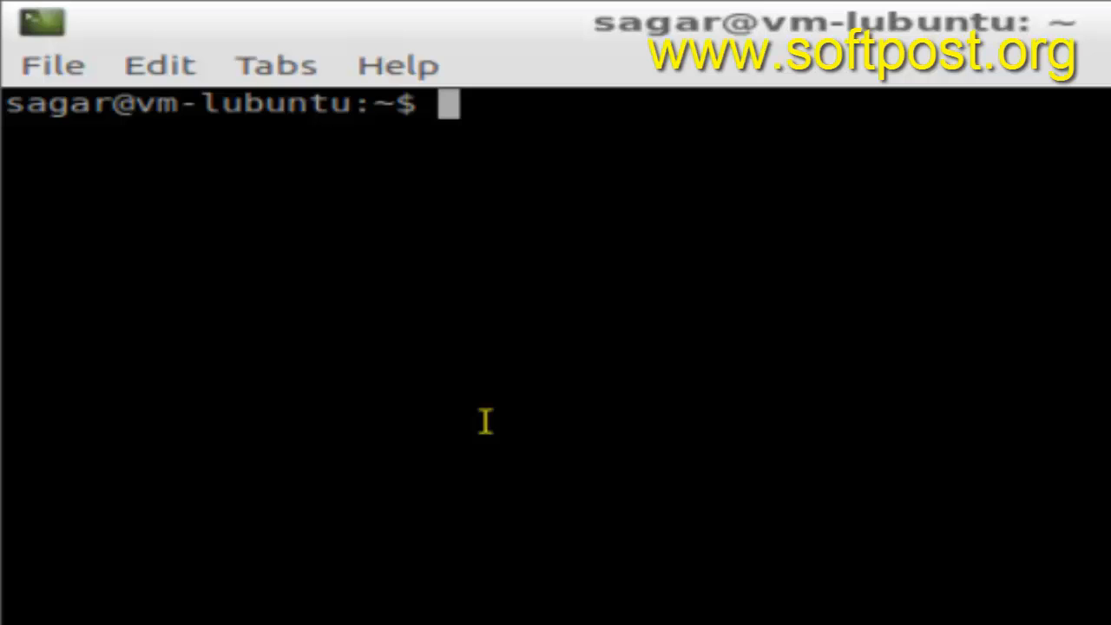
# Step: Run ls -l to get a long-format listing of the home directory
pyautogui.write('ls')
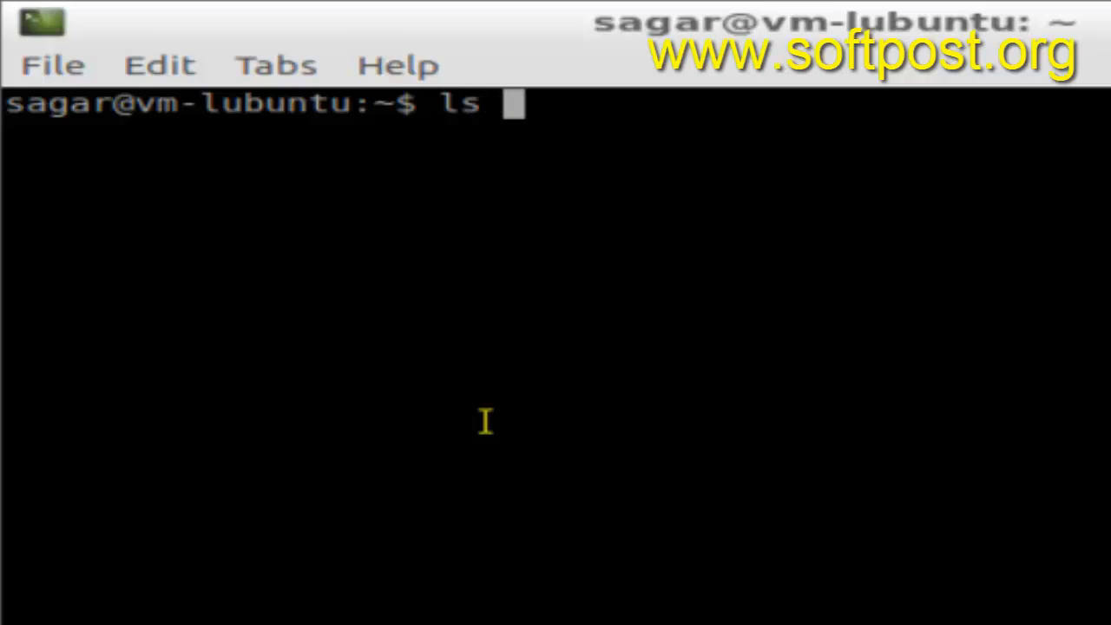
pyautogui.press('Return')
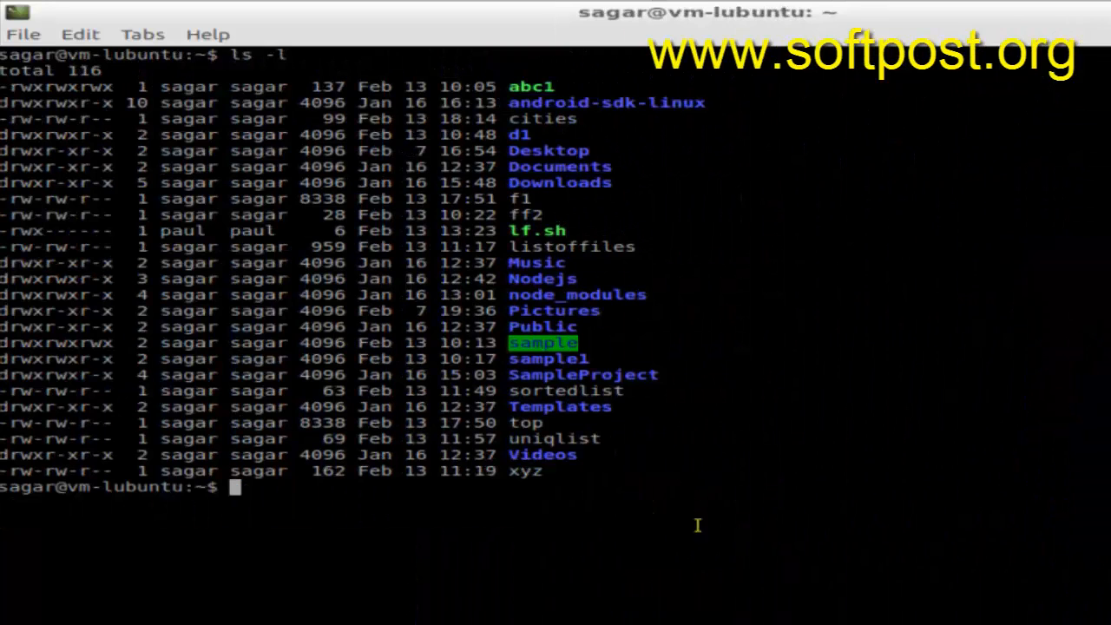
pyautogui.moveTo(698, 534)
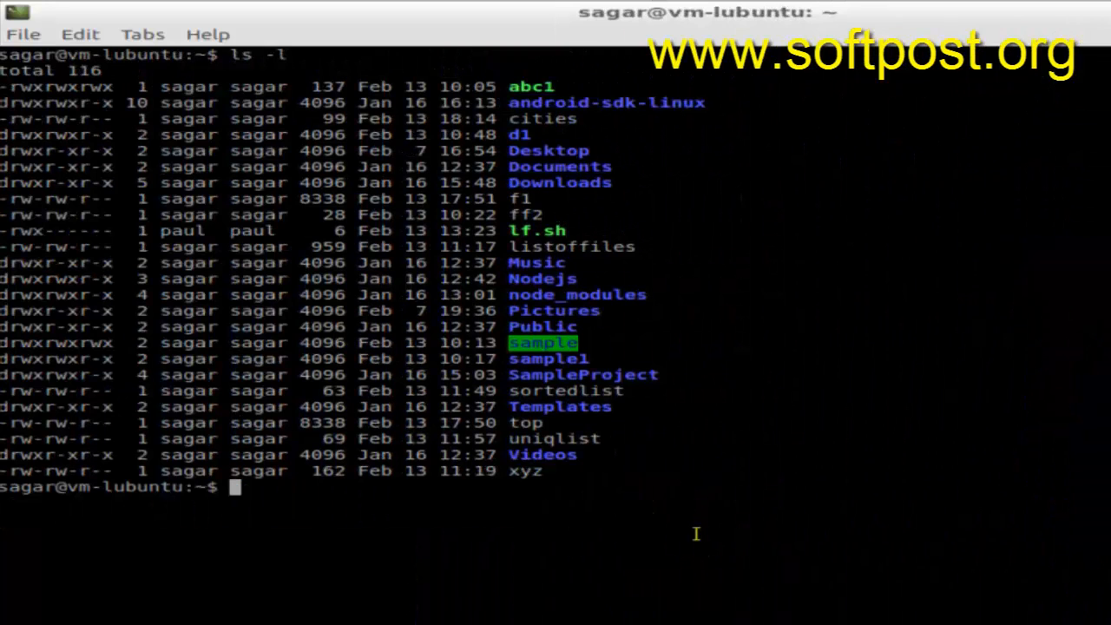
# Step: Run ls -al to list everything in long format, revealing dot-files like .profile and .zshrc
pyautogui.write('ls')
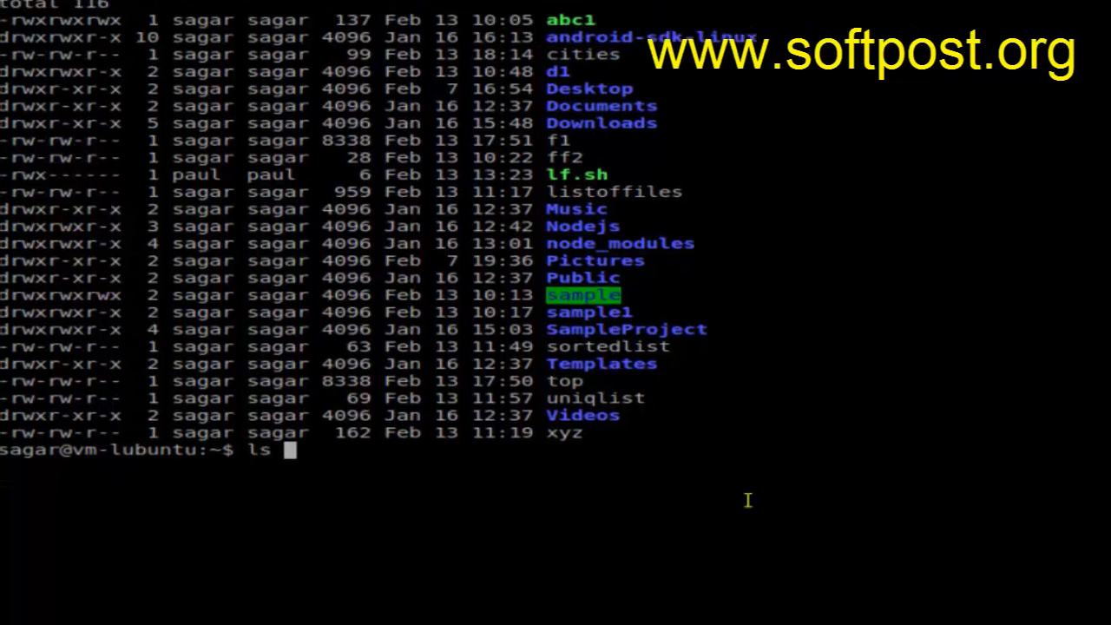
pyautogui.write('-a')
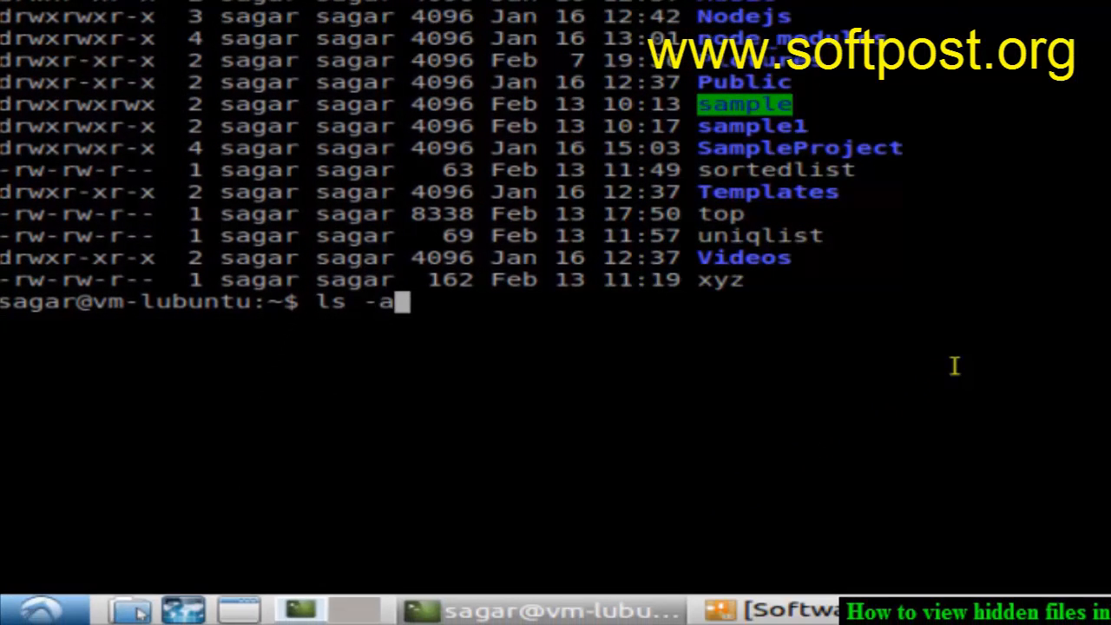
pyautogui.write('l')
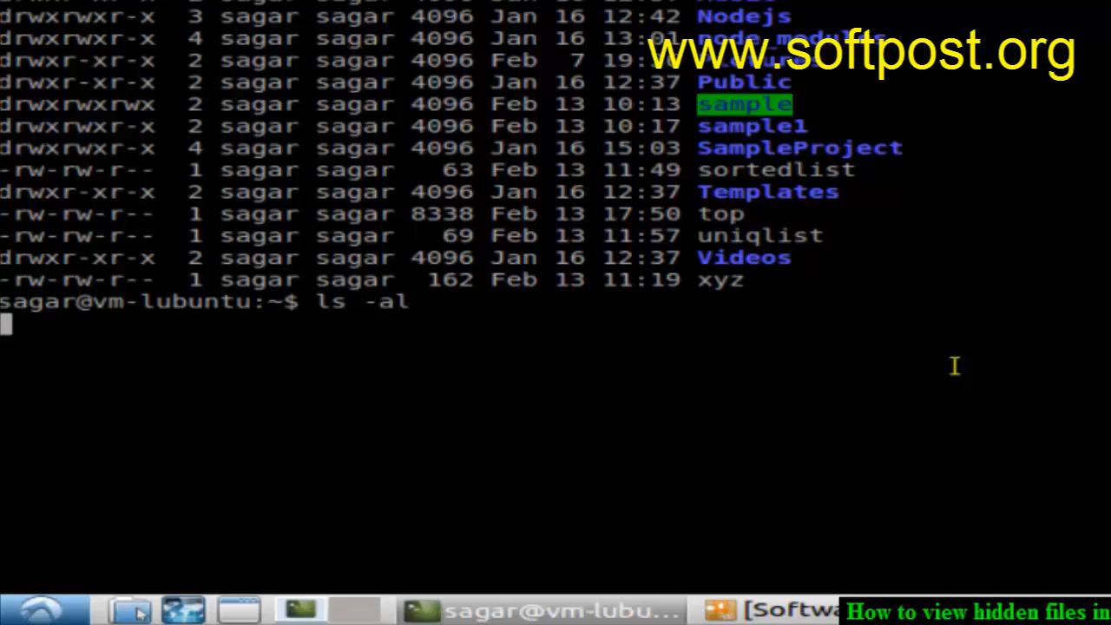
pyautogui.press('Return')
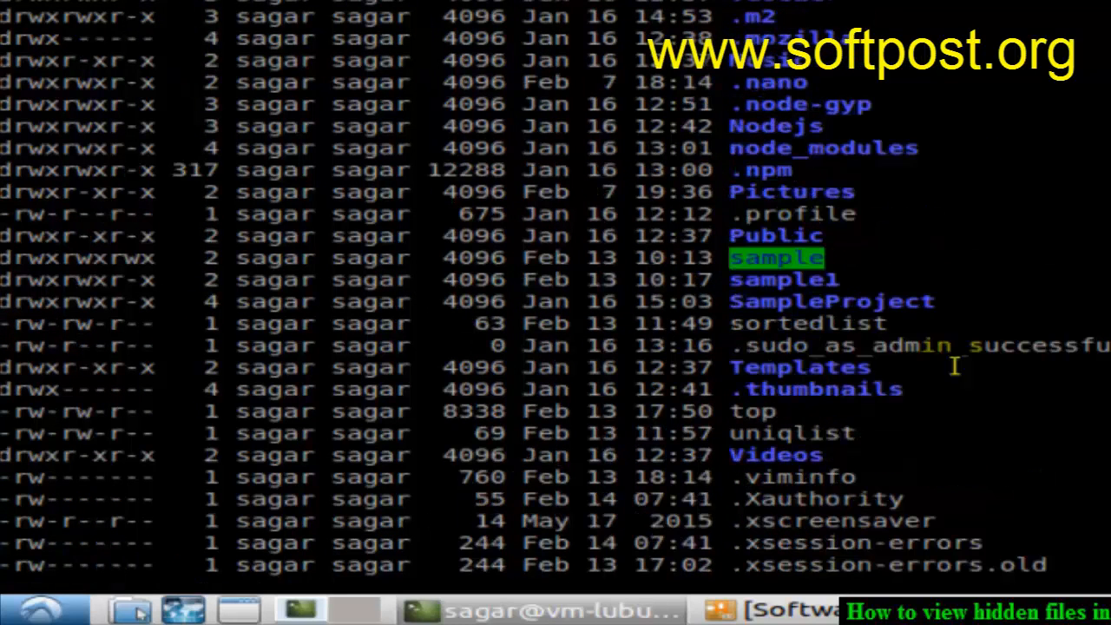
pyautogui.scroll(-3)
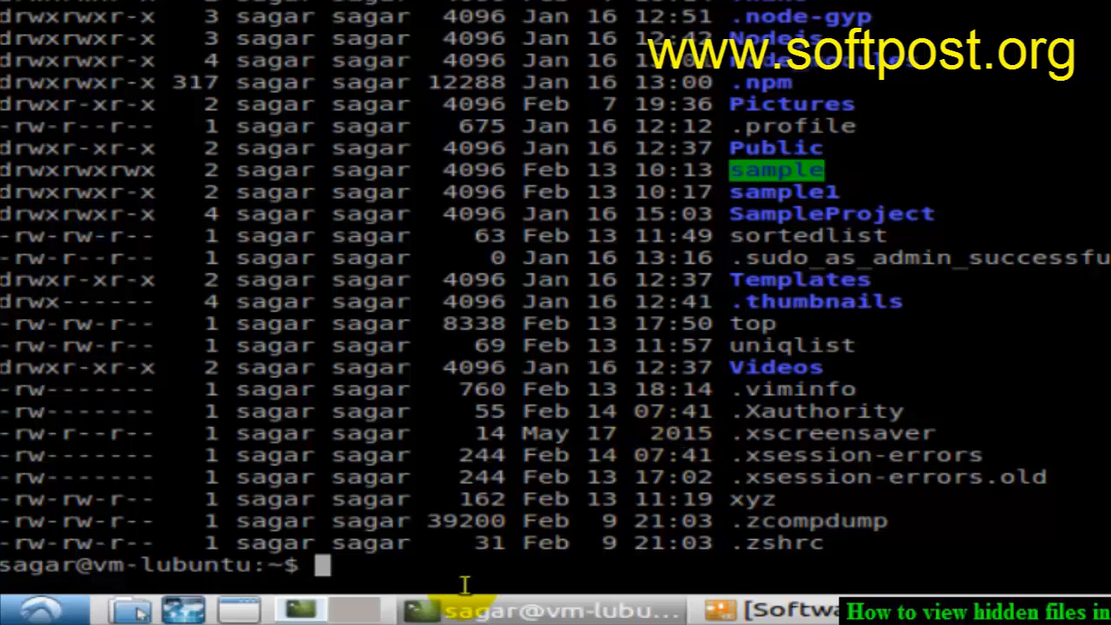
# Step: Start the ls -a command for a compact listing that includes hidden dot-files
pyautogui.write('ls -a')
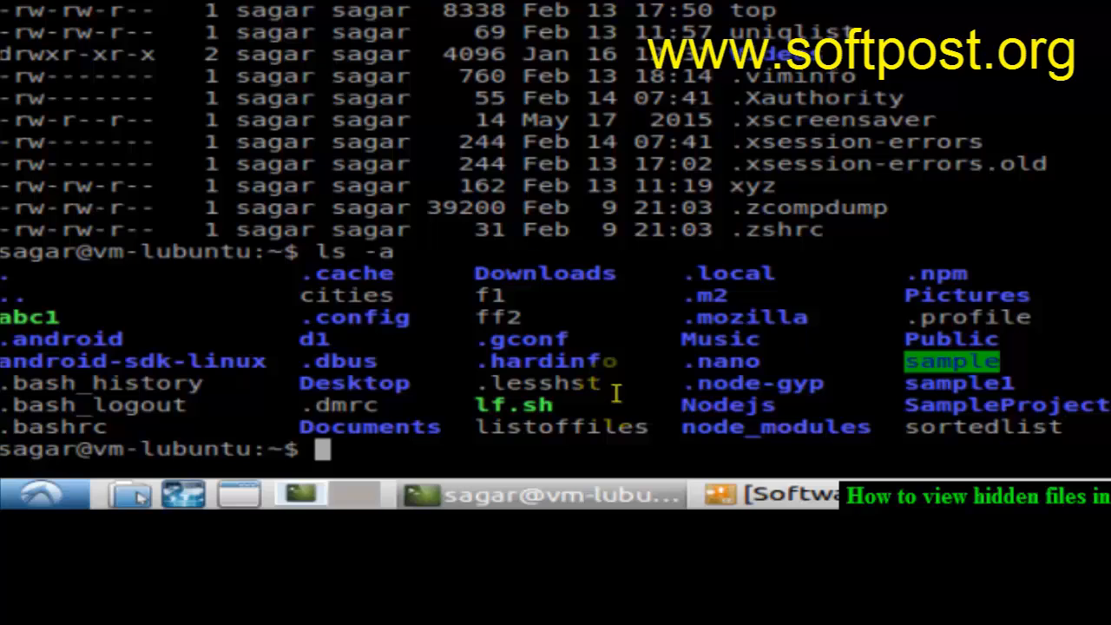
pyautogui.moveTo(556, 314)
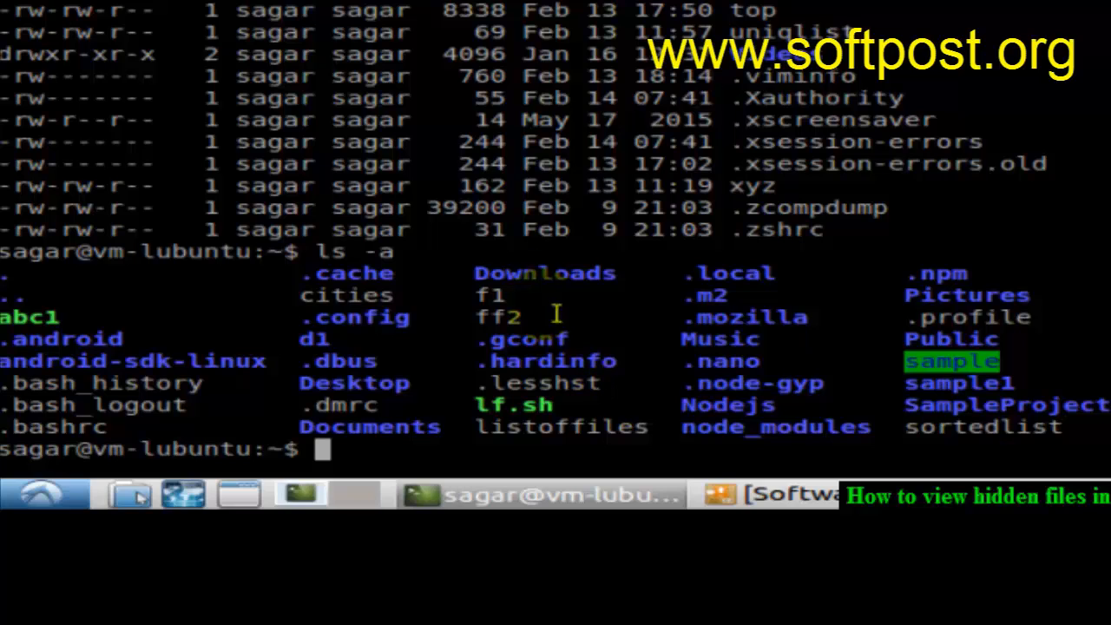